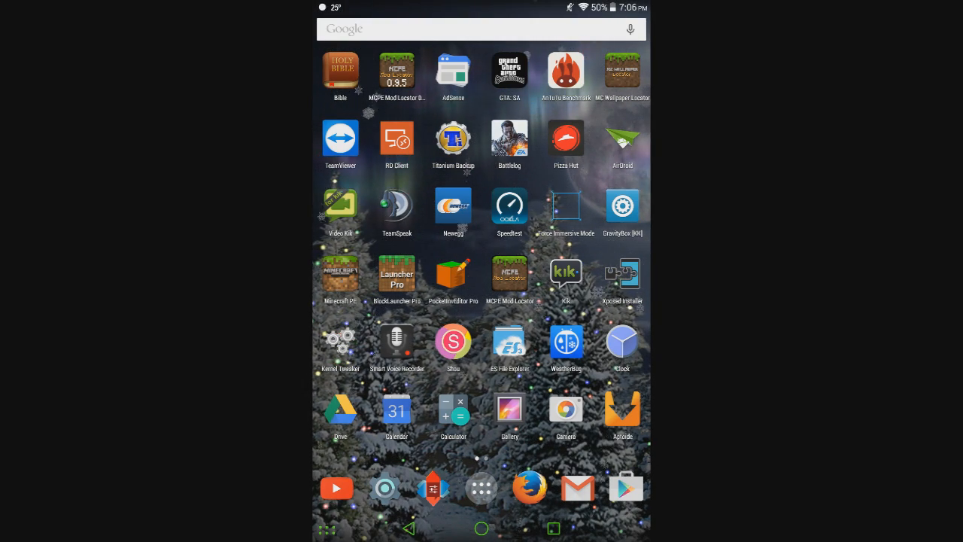
Swipe left through the launcher pages to the home page with the MCPE Mod Loader shortcut
scroll(left, 3)
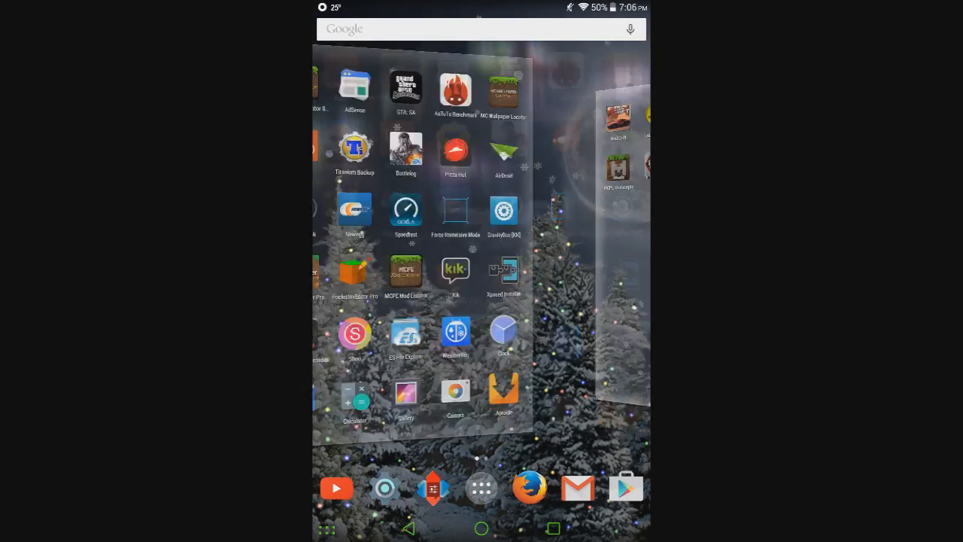
scroll(left, 3)
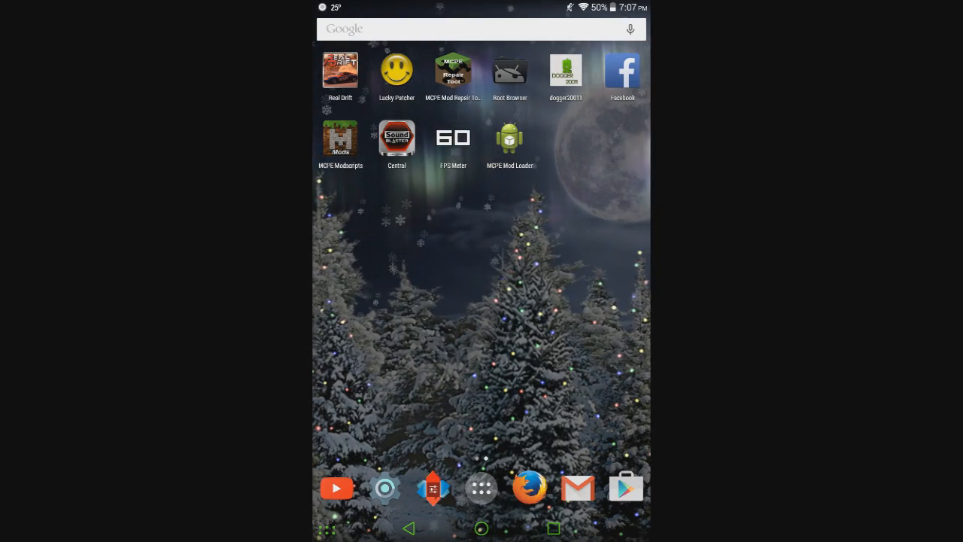
Browse from Apply Texture Pack to /sdcard/Download/, choose a texture pack zip, then return Home
scroll(left, 3)
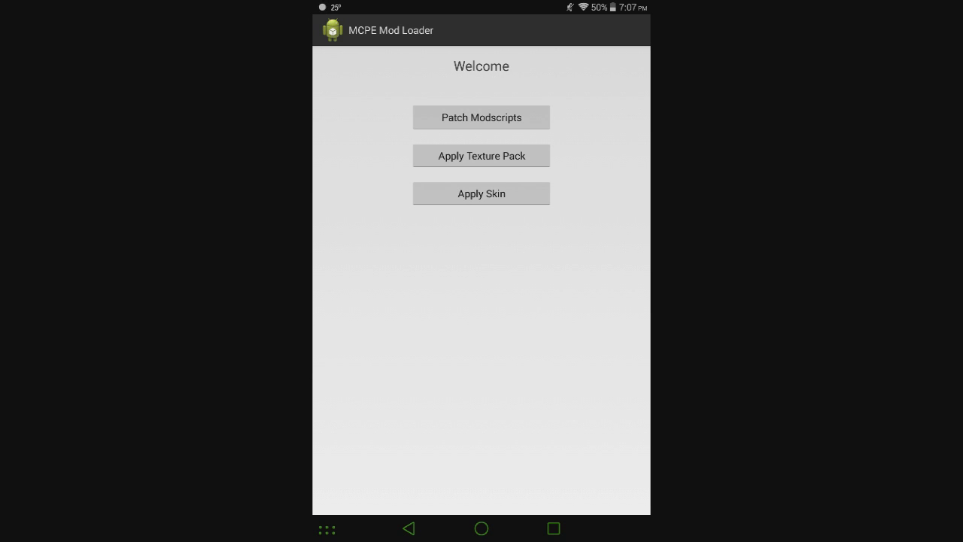
click(482, 155)
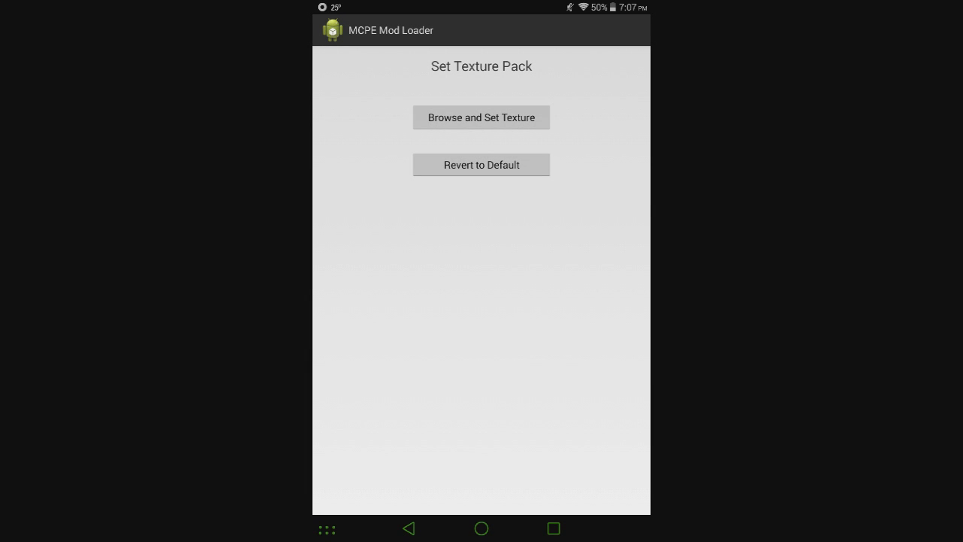
click(482, 117)
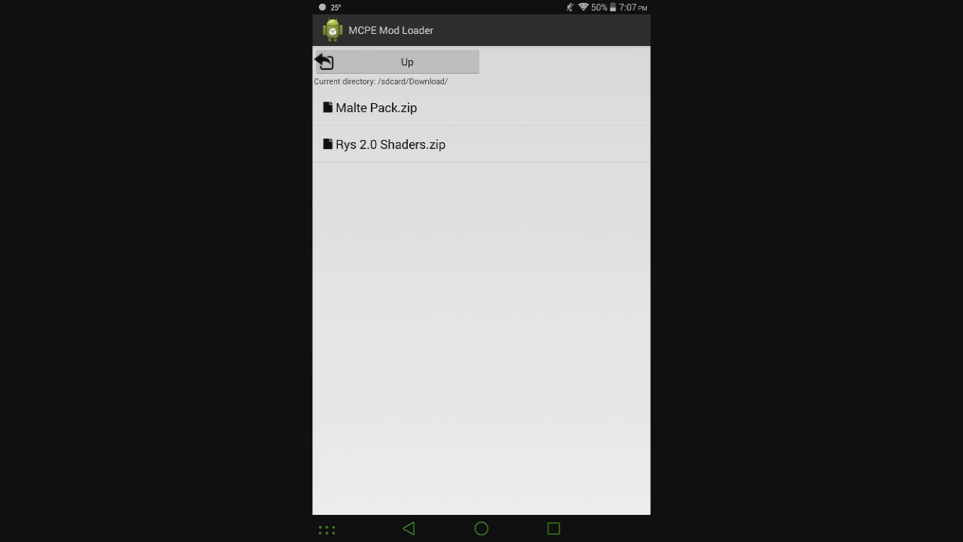
click(406, 61)
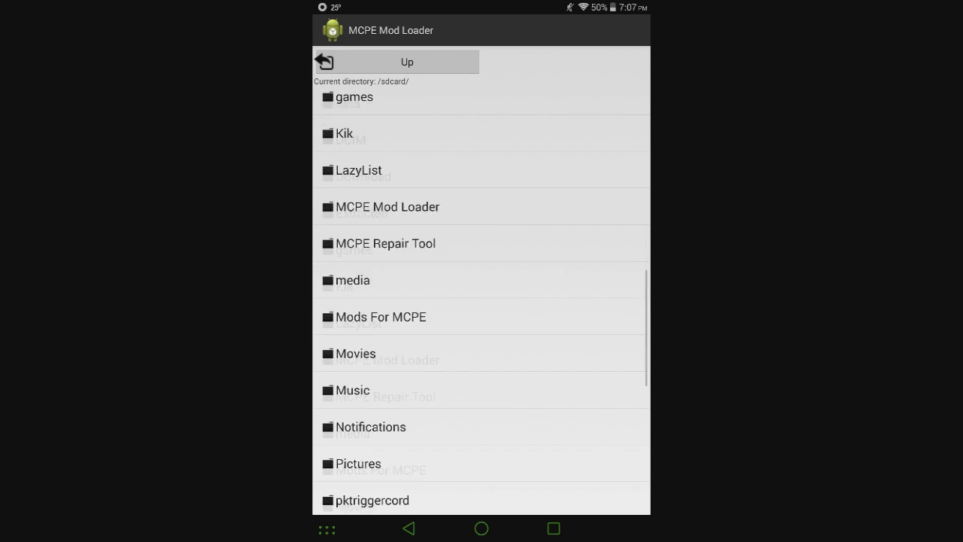
scroll(down, 3)
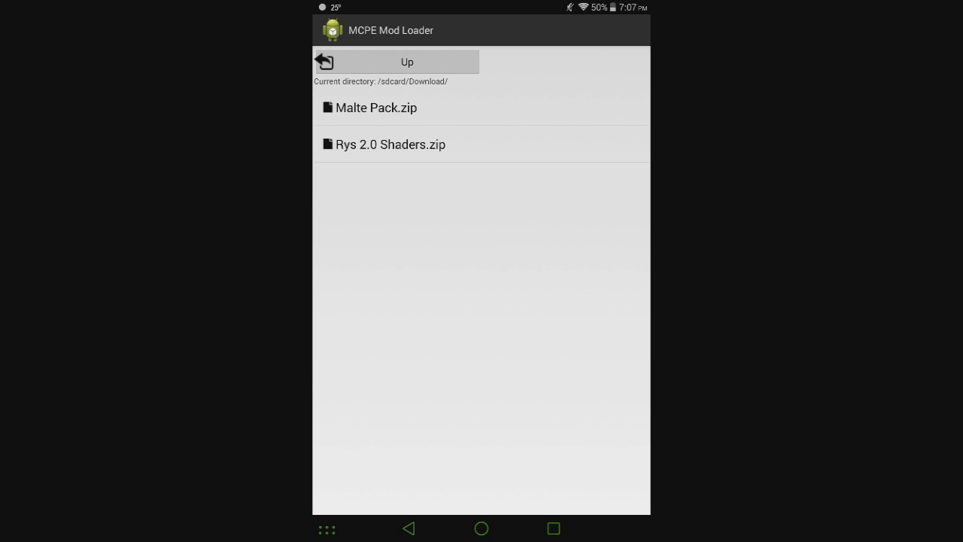
click(392, 144)
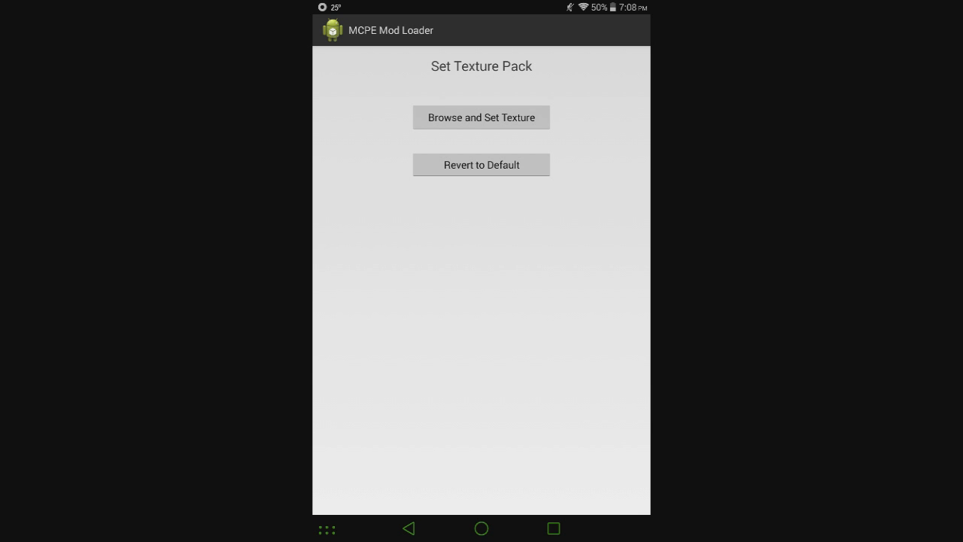
key(HOME)
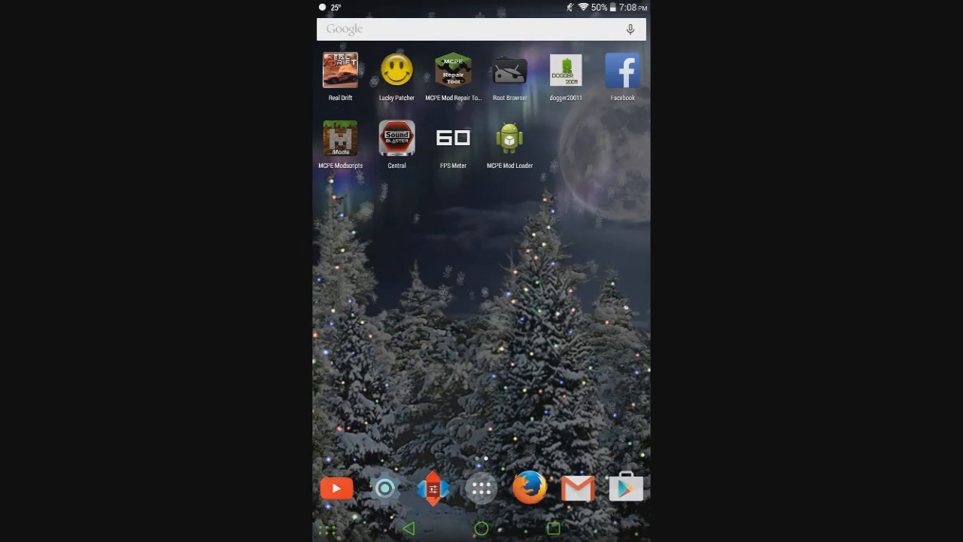
Launch ES File Explorer from the app drawer and navigate up to the sdcard folder
scroll(left, 3)
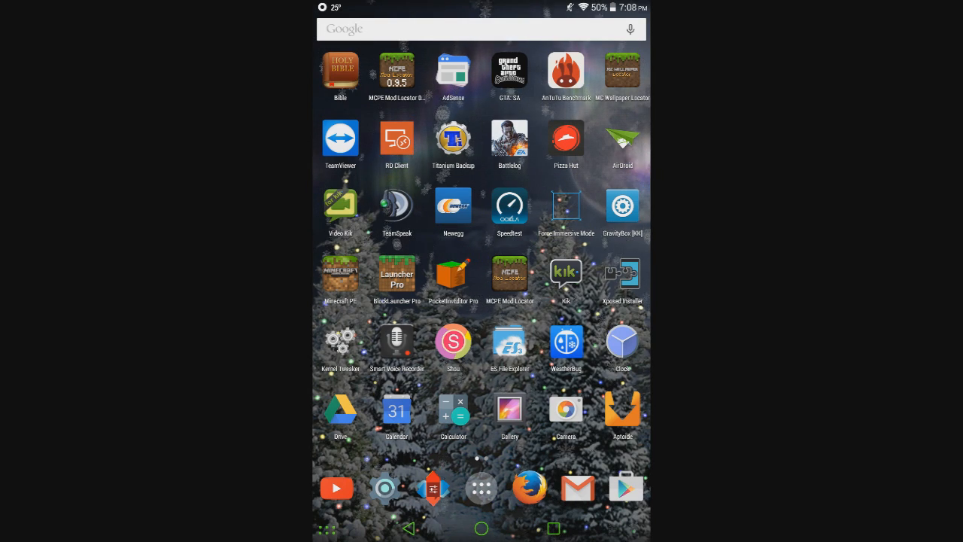
click(509, 340)
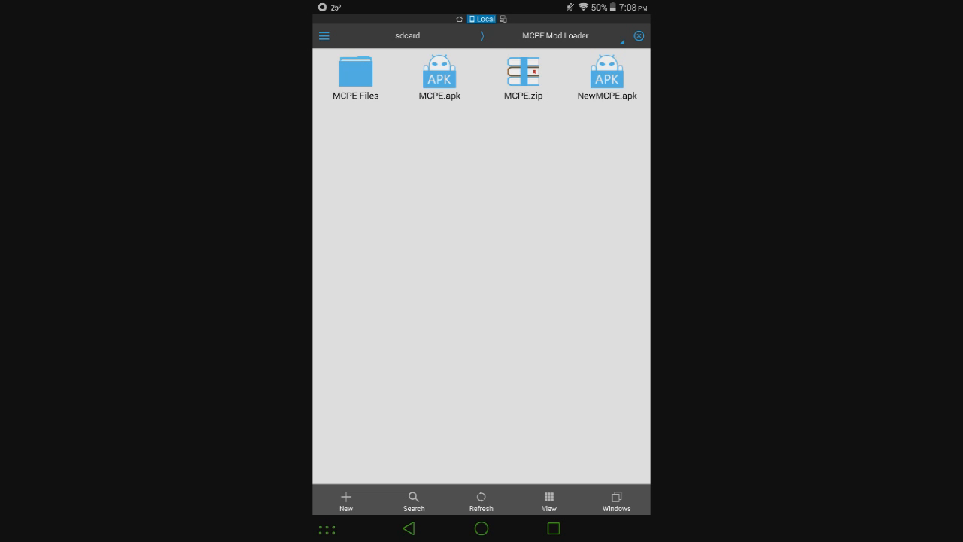
click(523, 75)
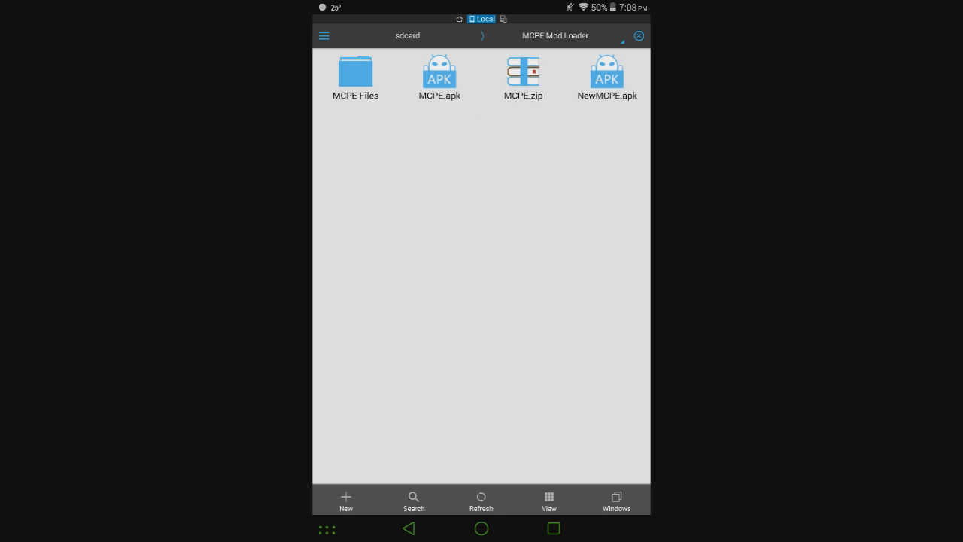
click(410, 527)
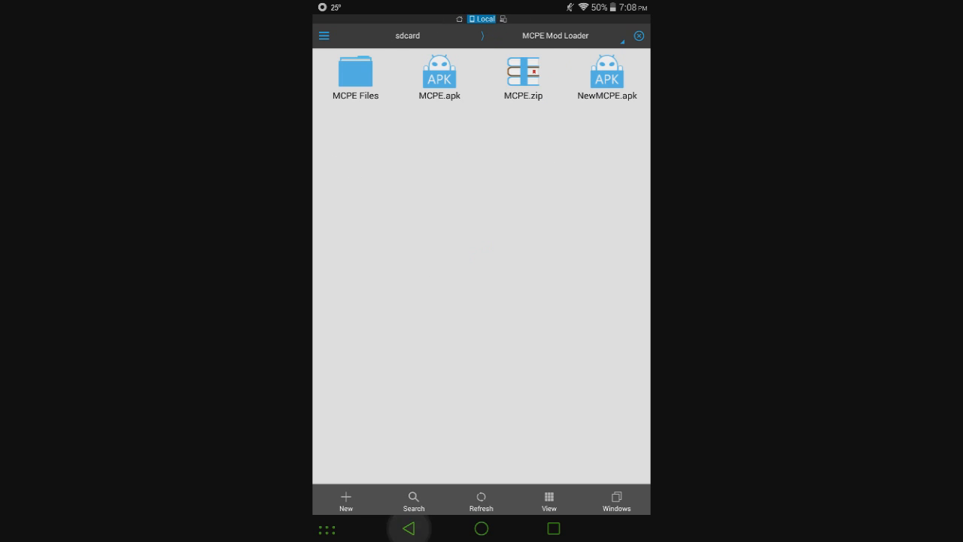
double_click(355, 73)
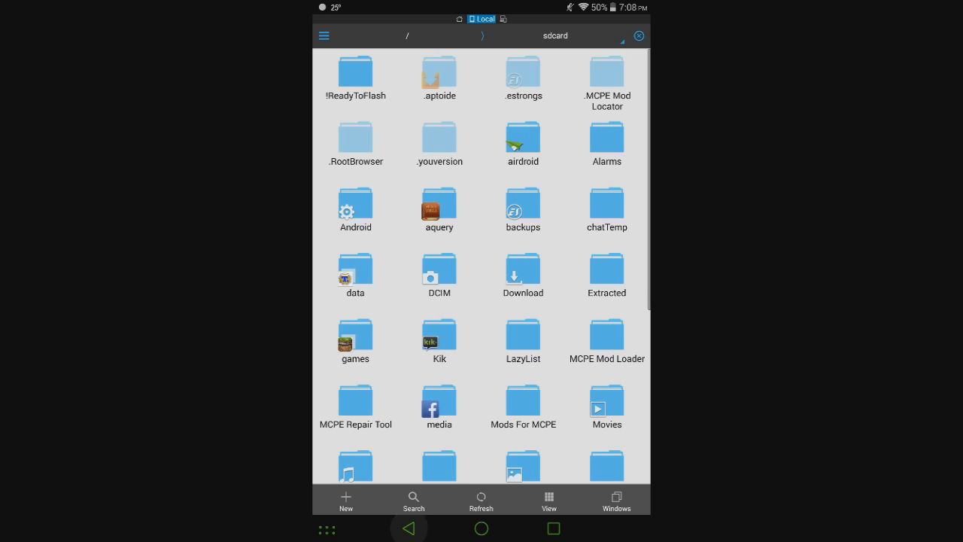
Enter the MCPE Mod Loader folder showing MCPE Files, MCPE.apk, MCPE.zip and NewMCPE.apk
click(606, 340)
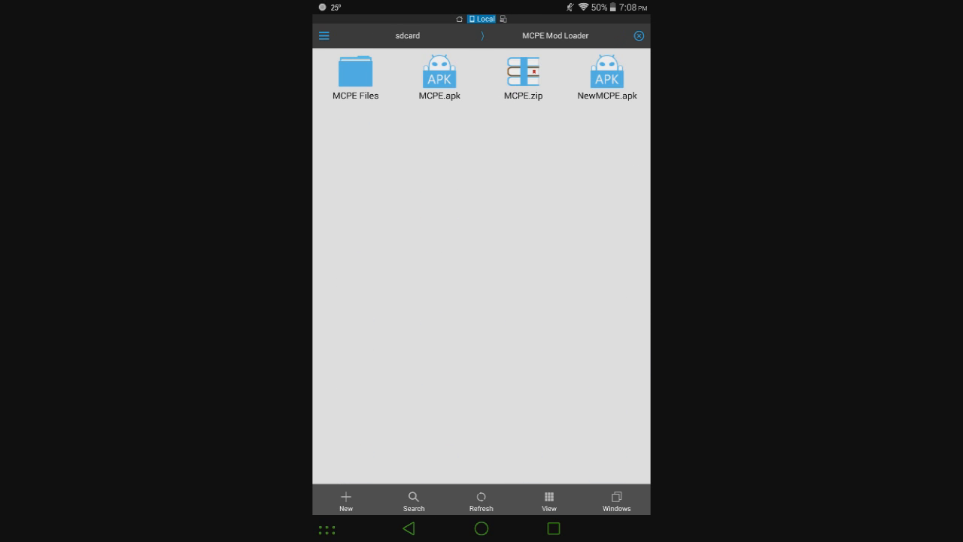
click(440, 76)
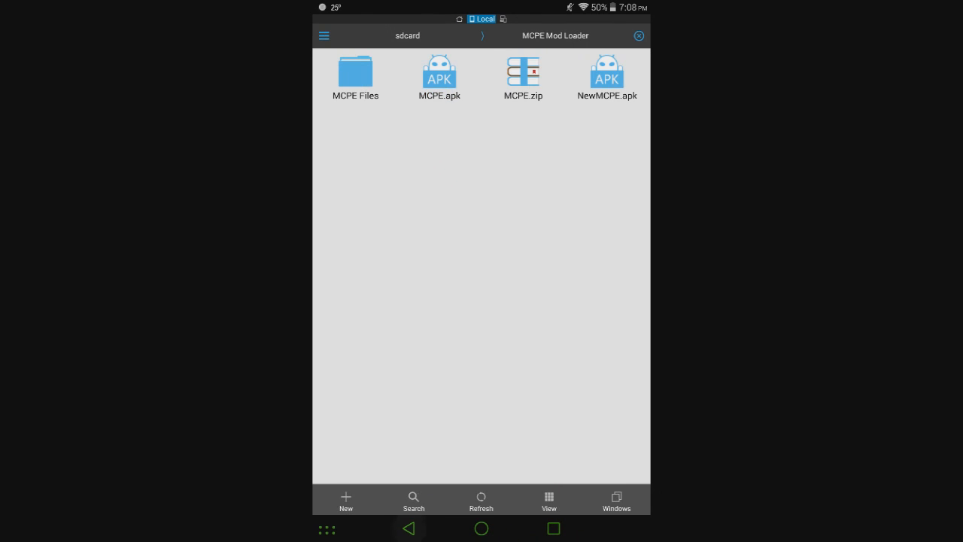
click(607, 75)
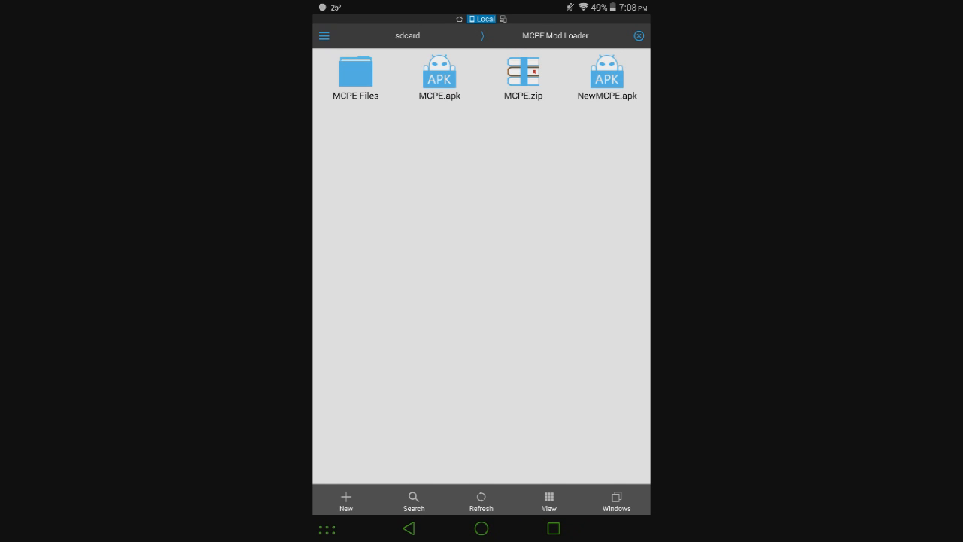
Pick MCPE.apk, select the MCPE Mod Loader folder, then exit ES File Explorer to the home screen
click(440, 75)
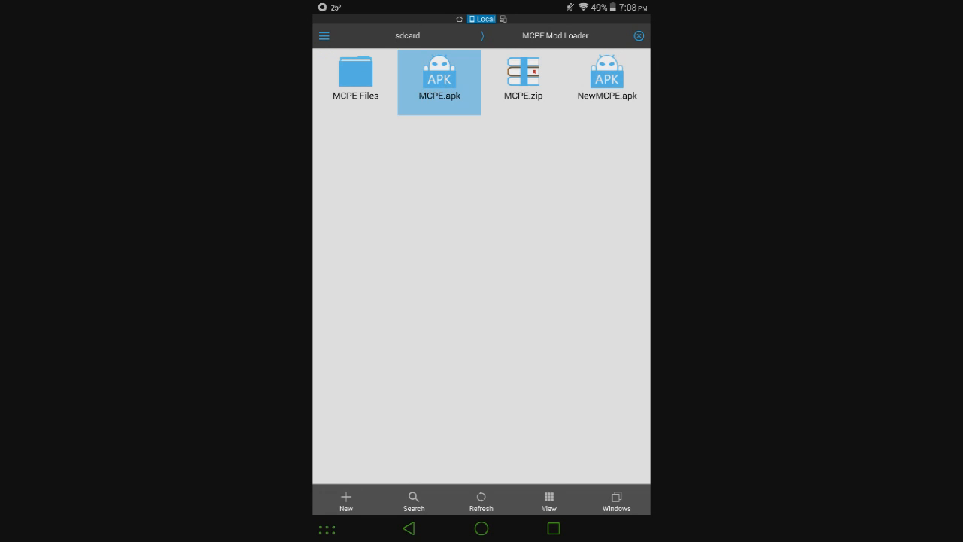
click(440, 81)
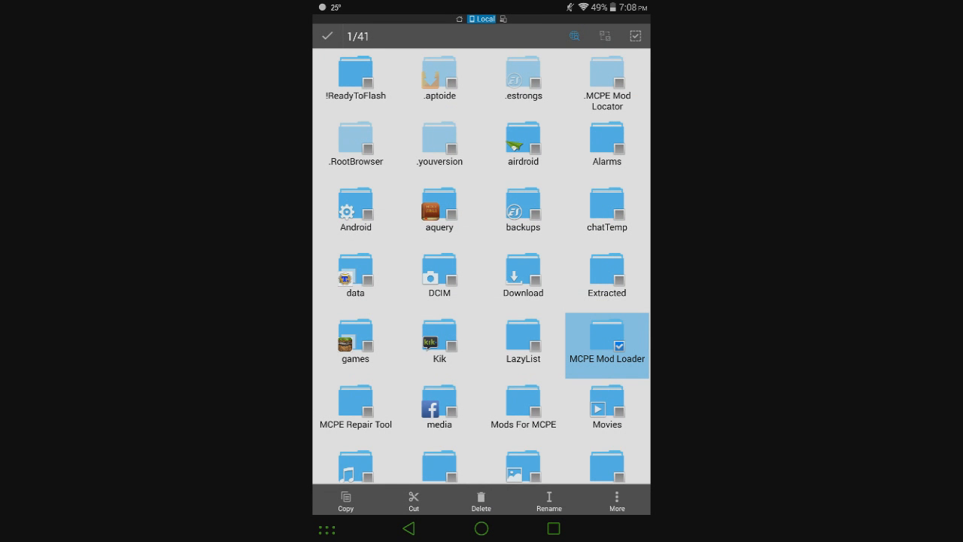
click(482, 500)
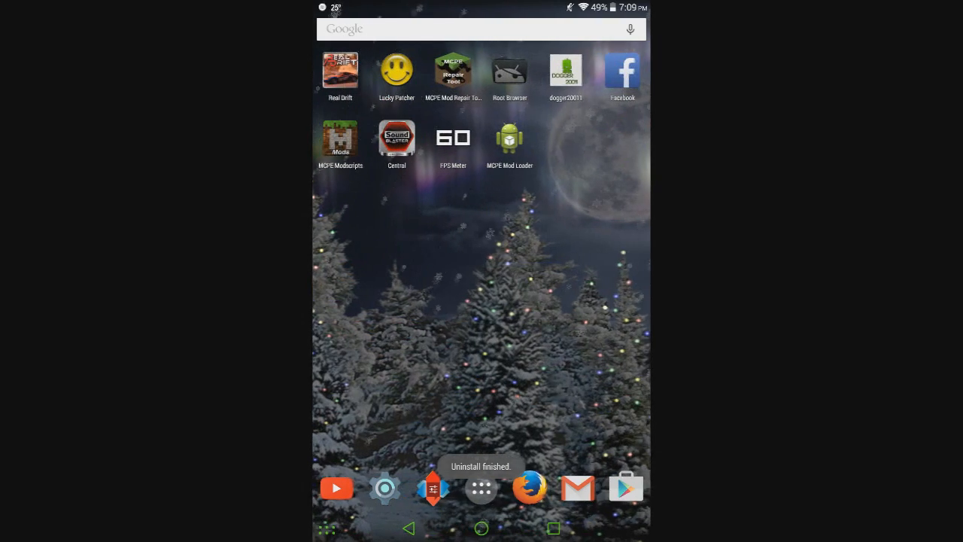
Relaunch MCPE Mod Loader and choose Browse and Set Texture, raising the Minecraft-not-installed warning
click(509, 137)
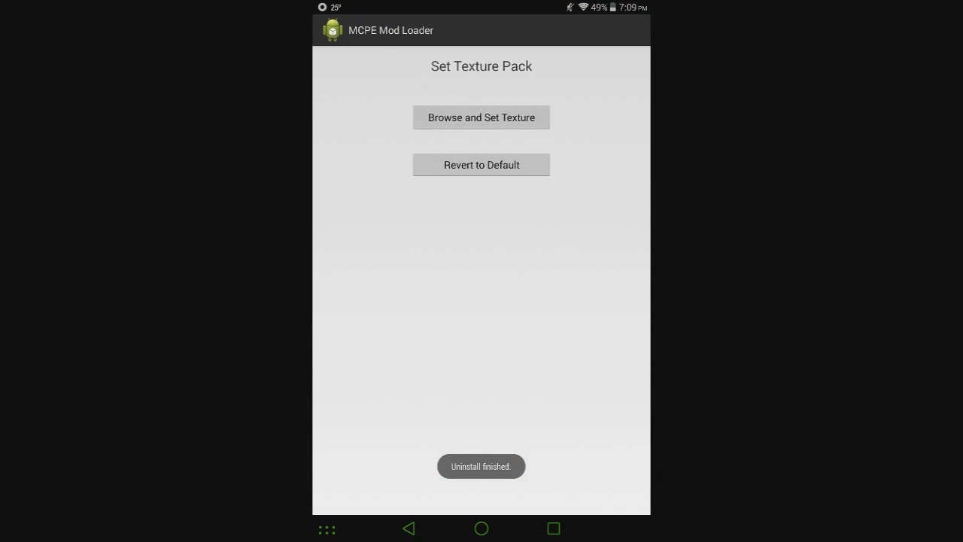
click(481, 527)
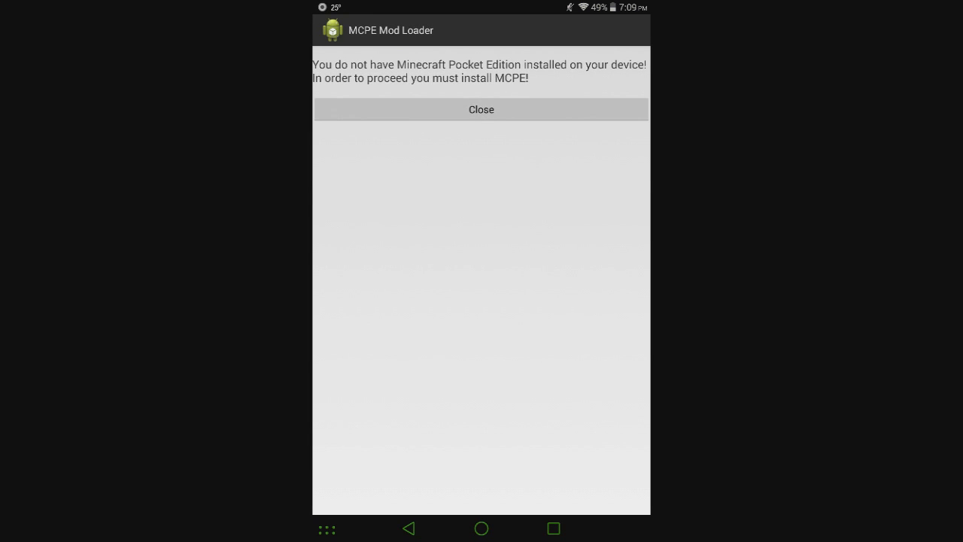
click(482, 108)
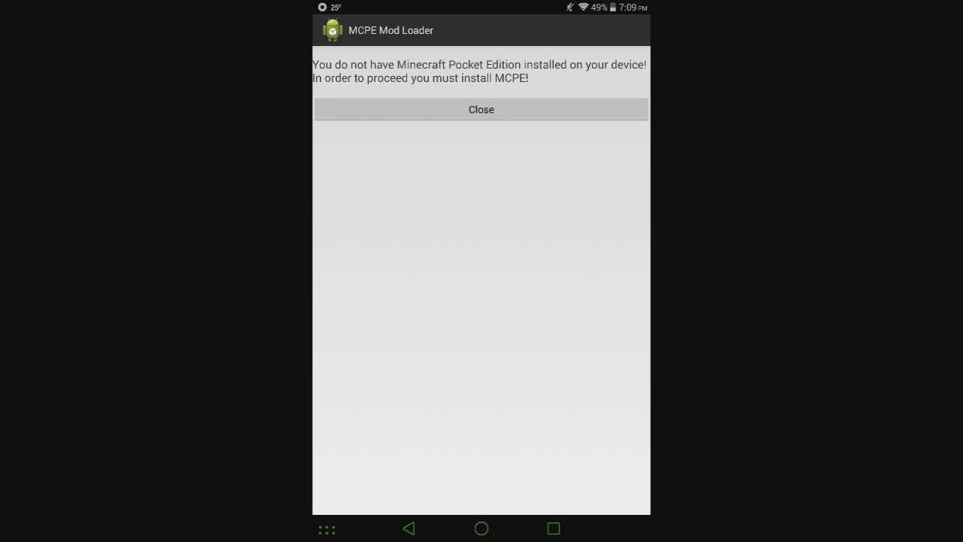
Close the warning and swipe through the app drawer back to the mod-tools home page
click(482, 108)
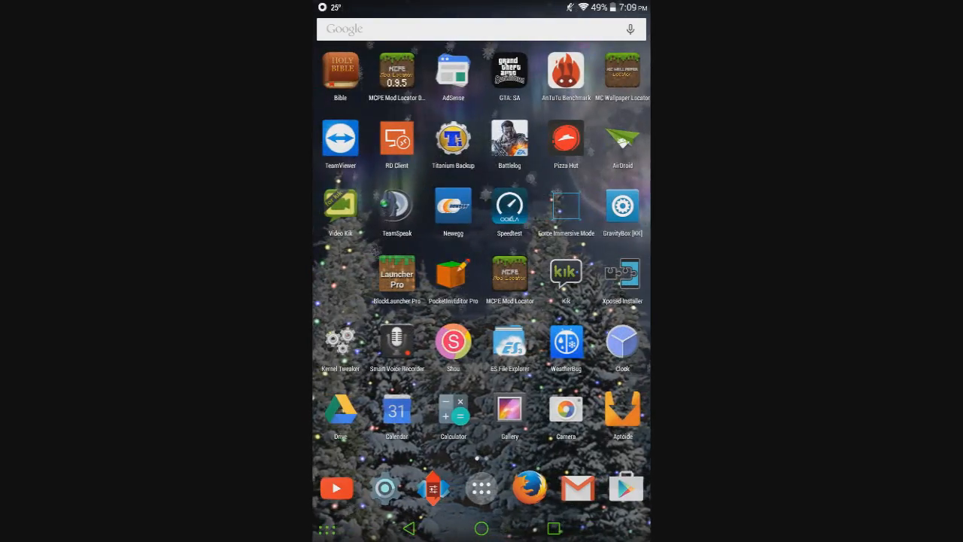
click(508, 341)
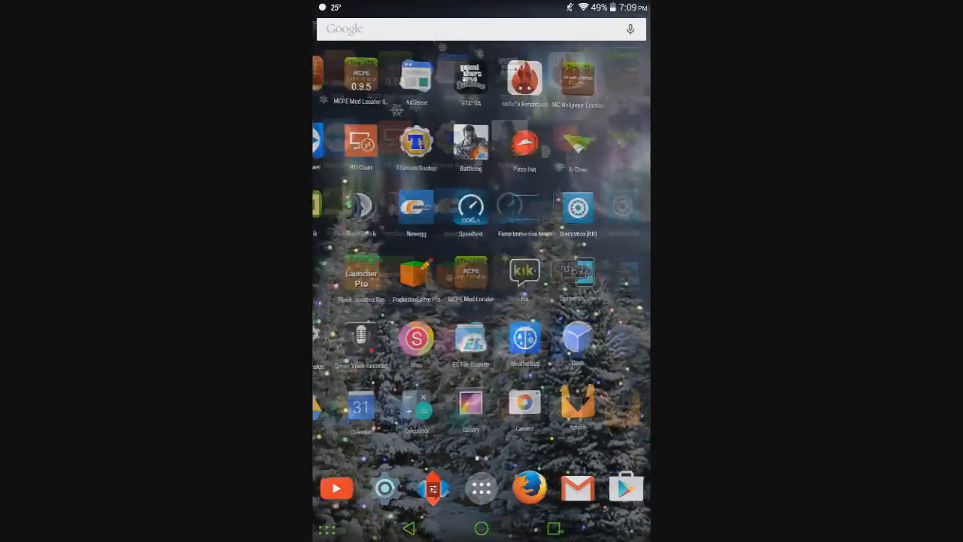
scroll(left, 3)
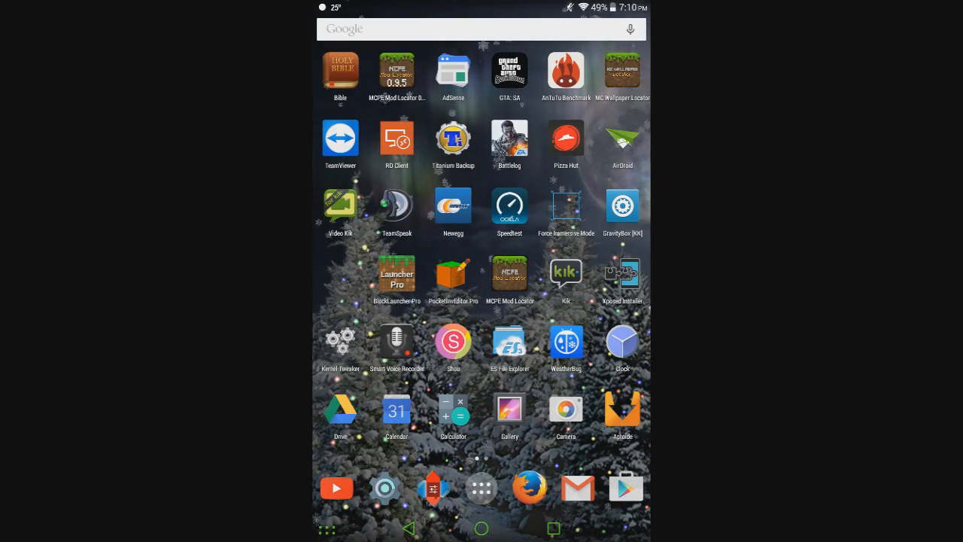
scroll(left, 3)
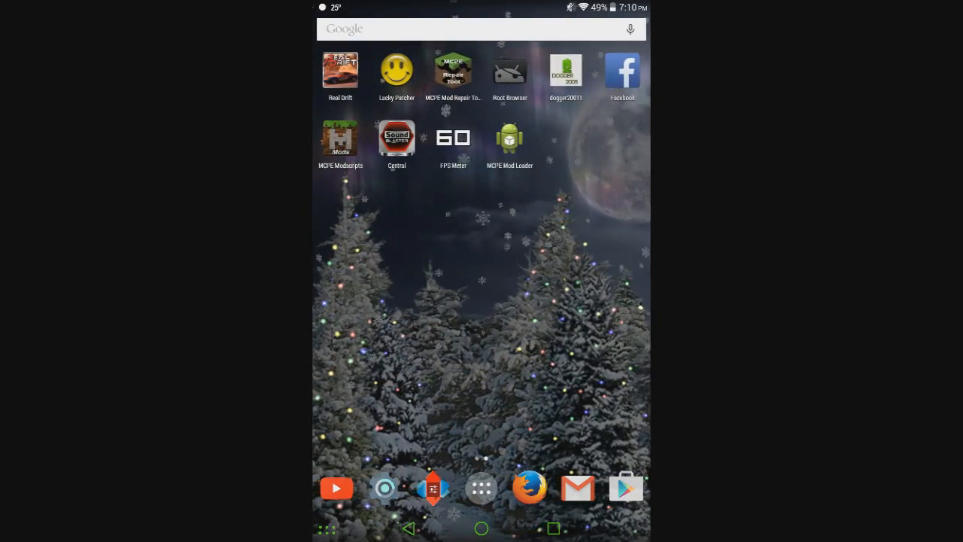